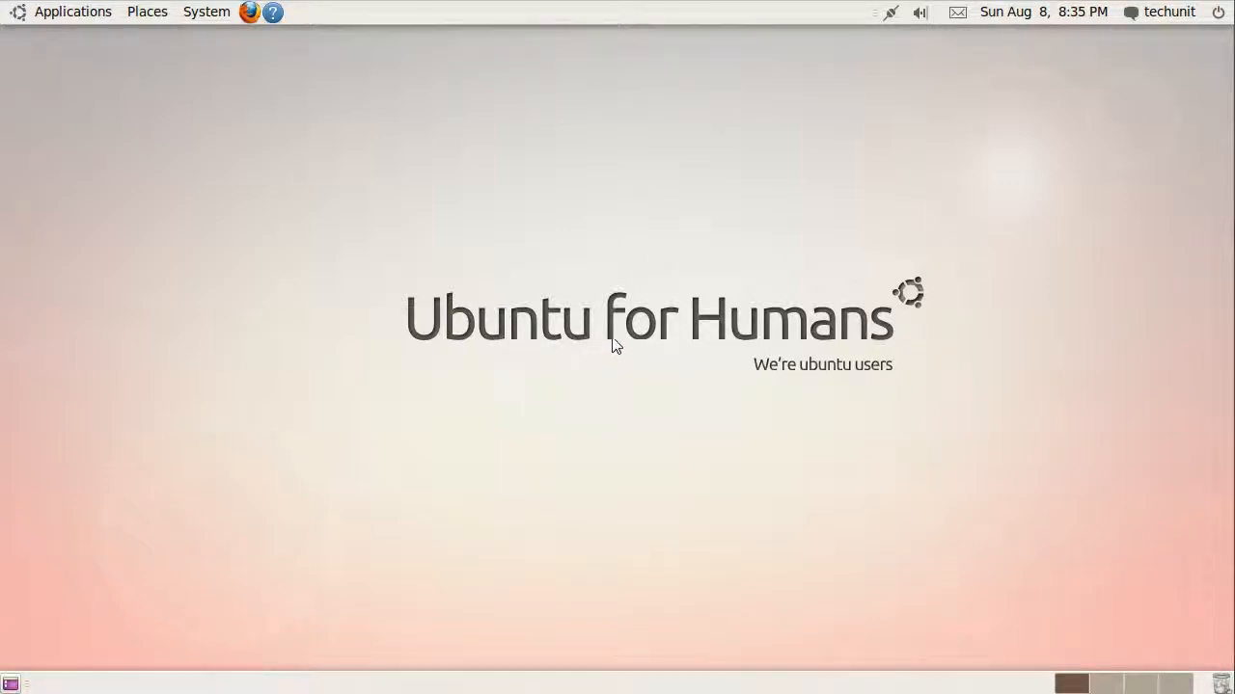
# - Launch Firefox from the Ubuntu top panel launcher icon
pyautogui.click(73, 12)
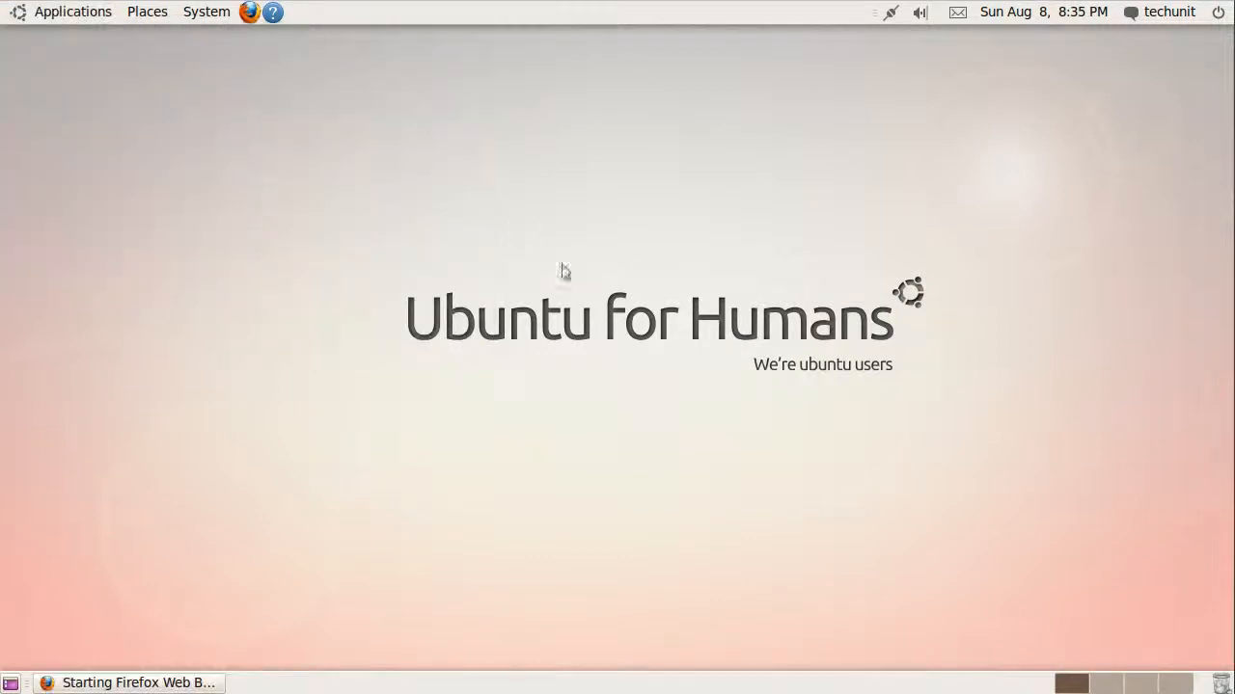
pyautogui.moveTo(591, 382)
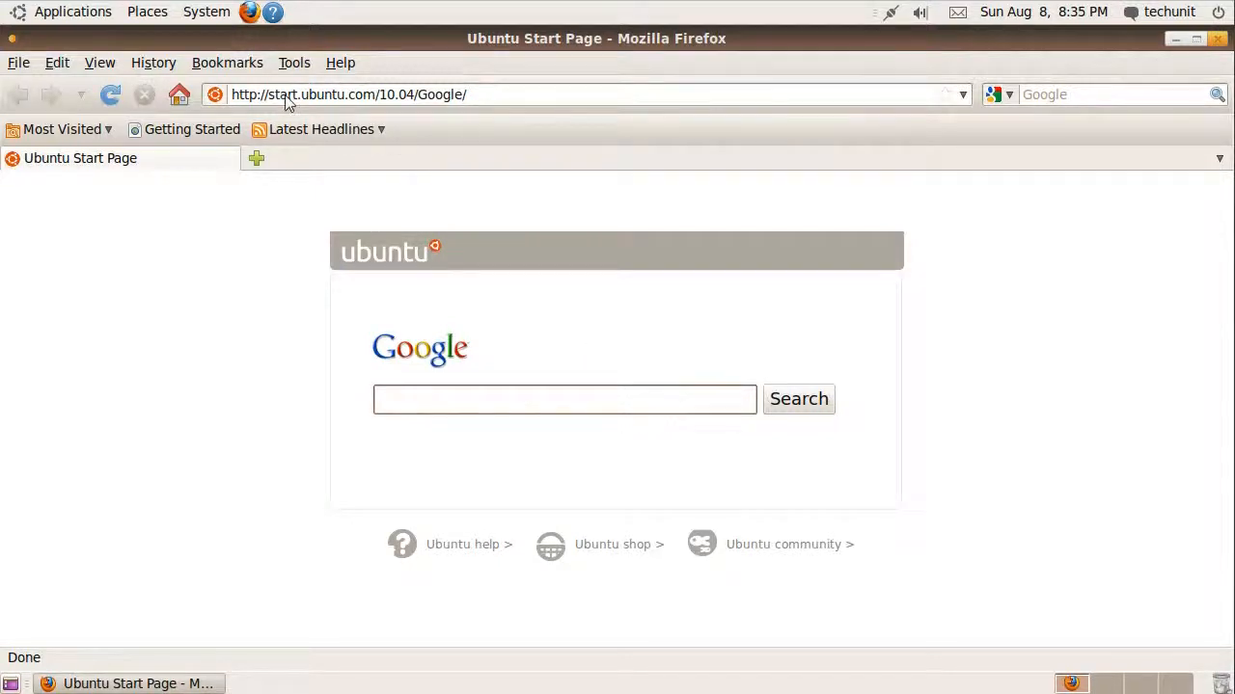
# - Show the Add-ons manager from the Tools menu, listing installed extensions
pyautogui.click(347, 93)
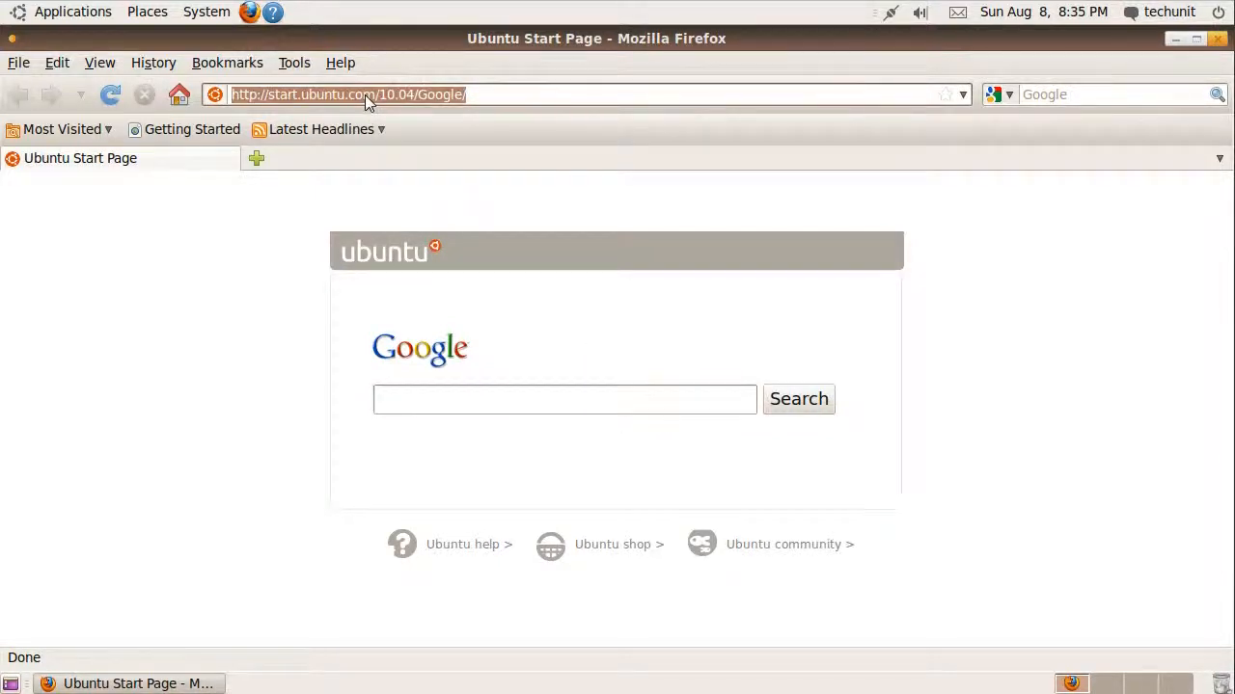
pyautogui.click(293, 62)
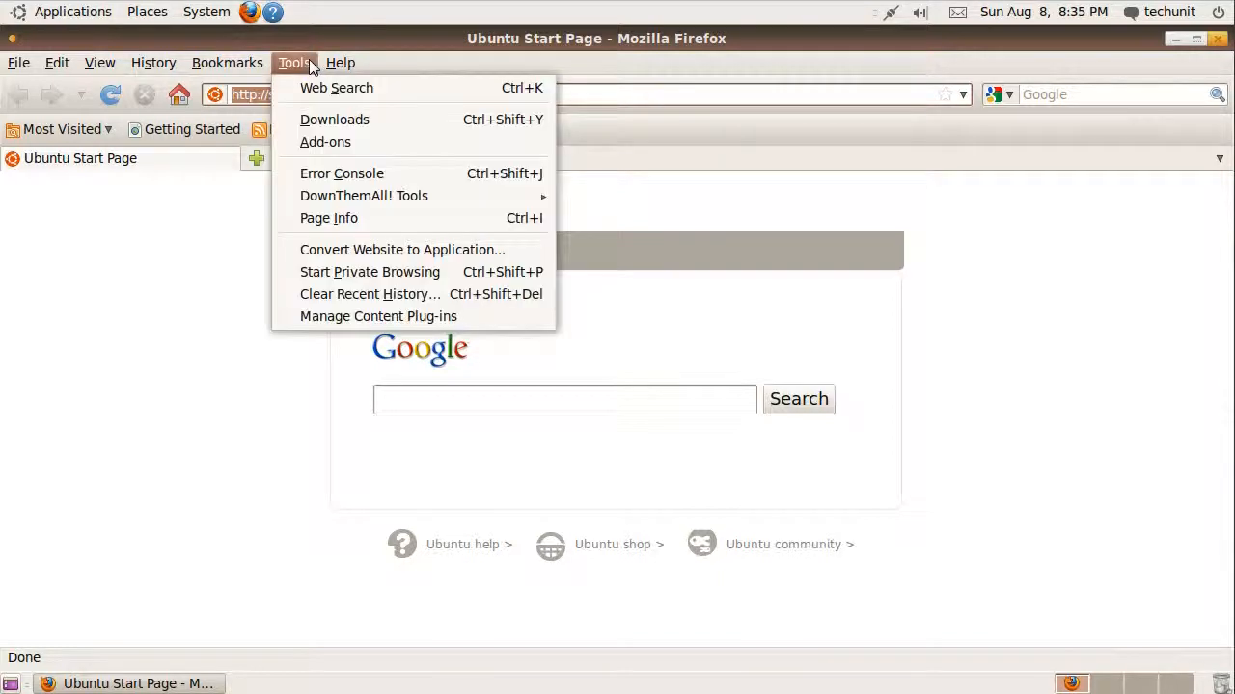
pyautogui.click(324, 143)
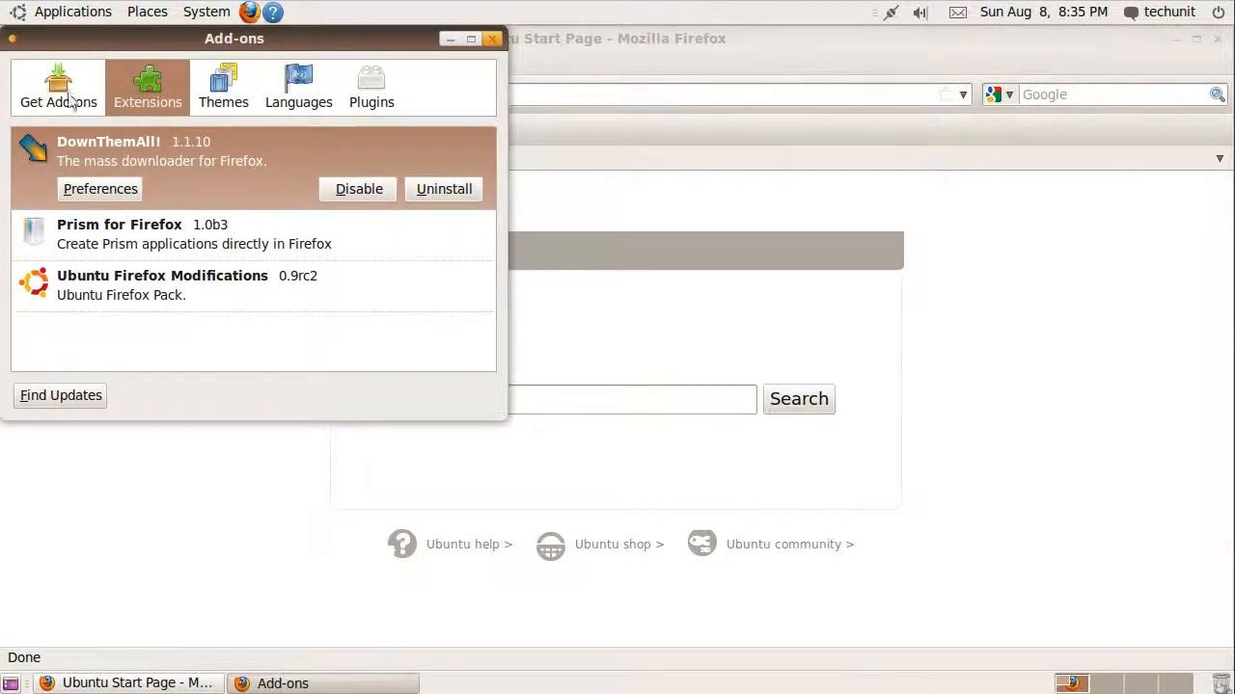
# - Search Get Add-ons for 'ad block' and add Adblock Plus to Firefox
pyautogui.click(58, 86)
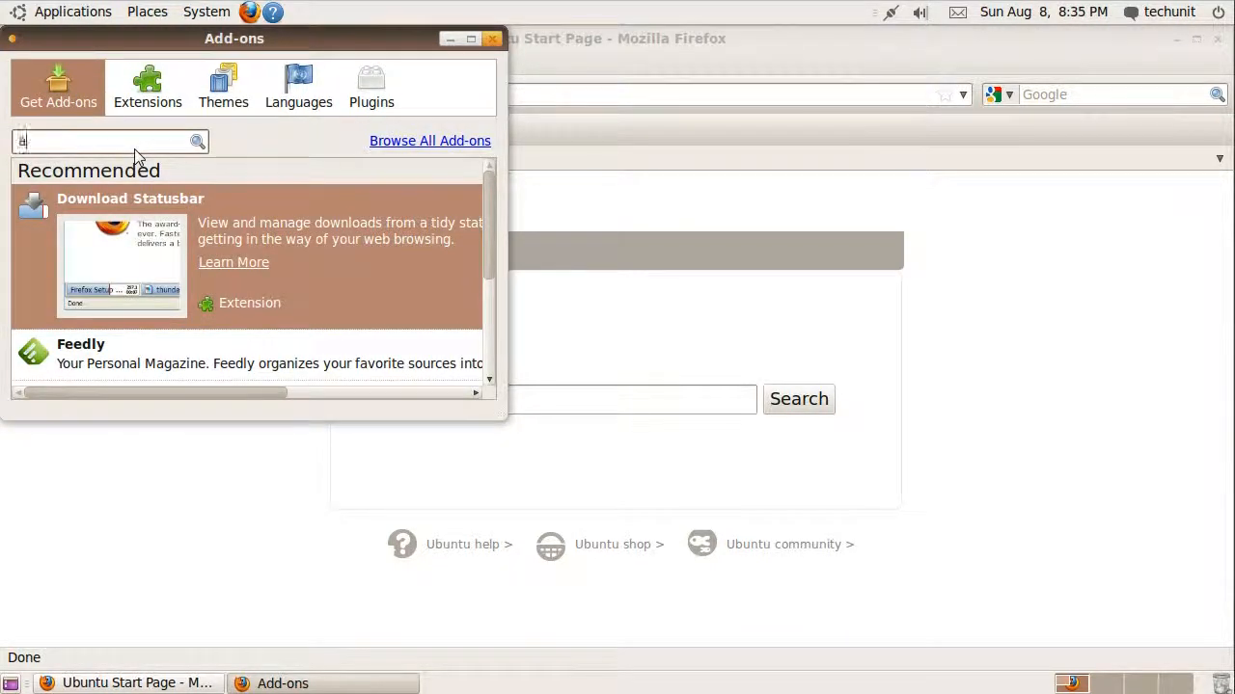
pyautogui.write('ad block plus')
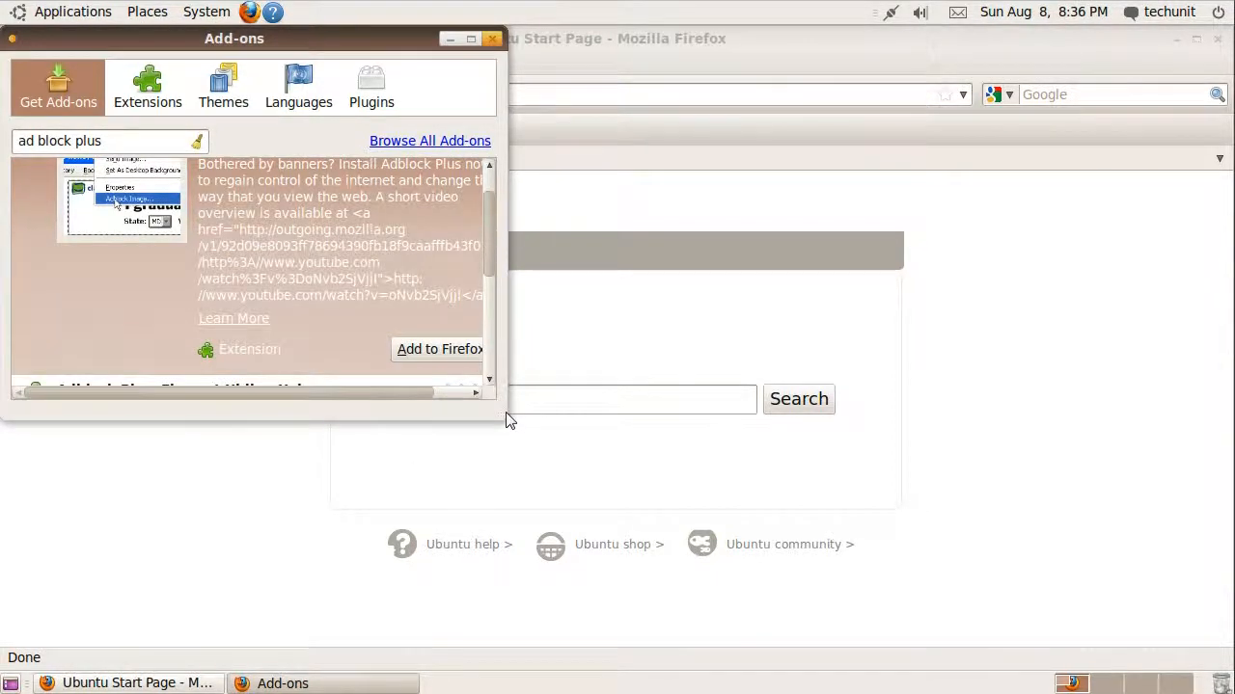
pyautogui.click(440, 347)
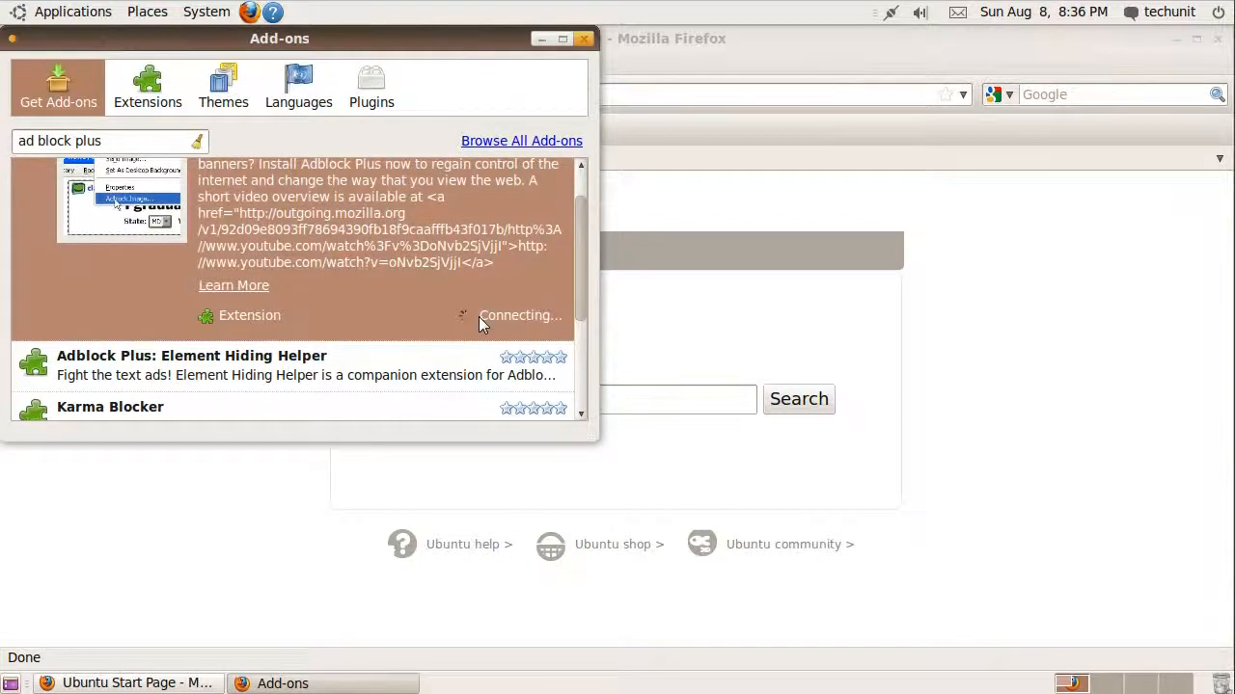
pyautogui.moveTo(544, 331)
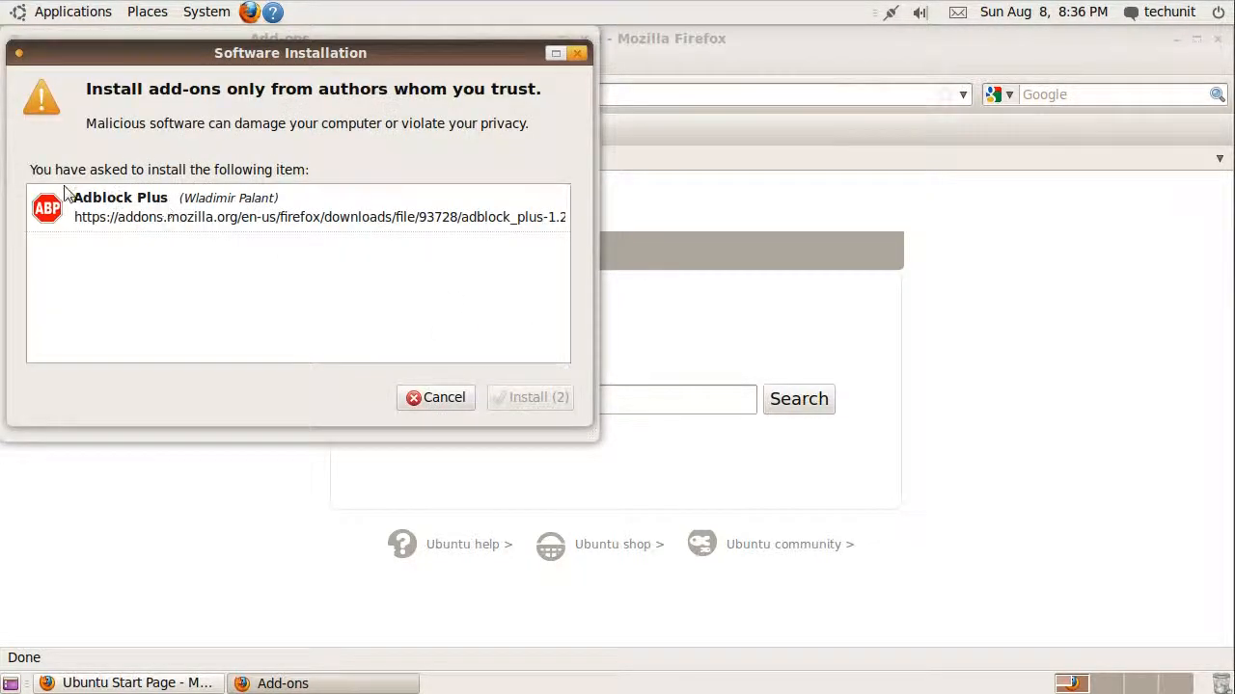
# - Confirm the Software Installation dialog to install Adblock Plus
pyautogui.click(536, 397)
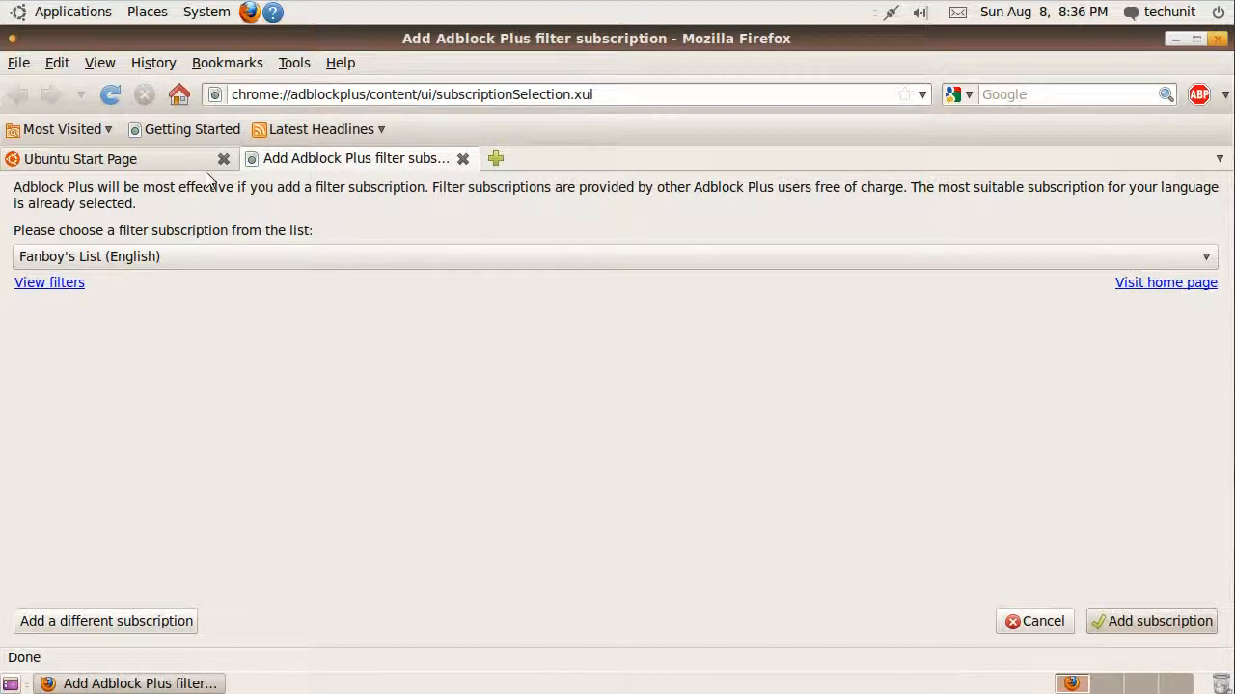
# - Subscribe Adblock Plus to EasyList (English) instead of Fanboy's List
pyautogui.click(617, 255)
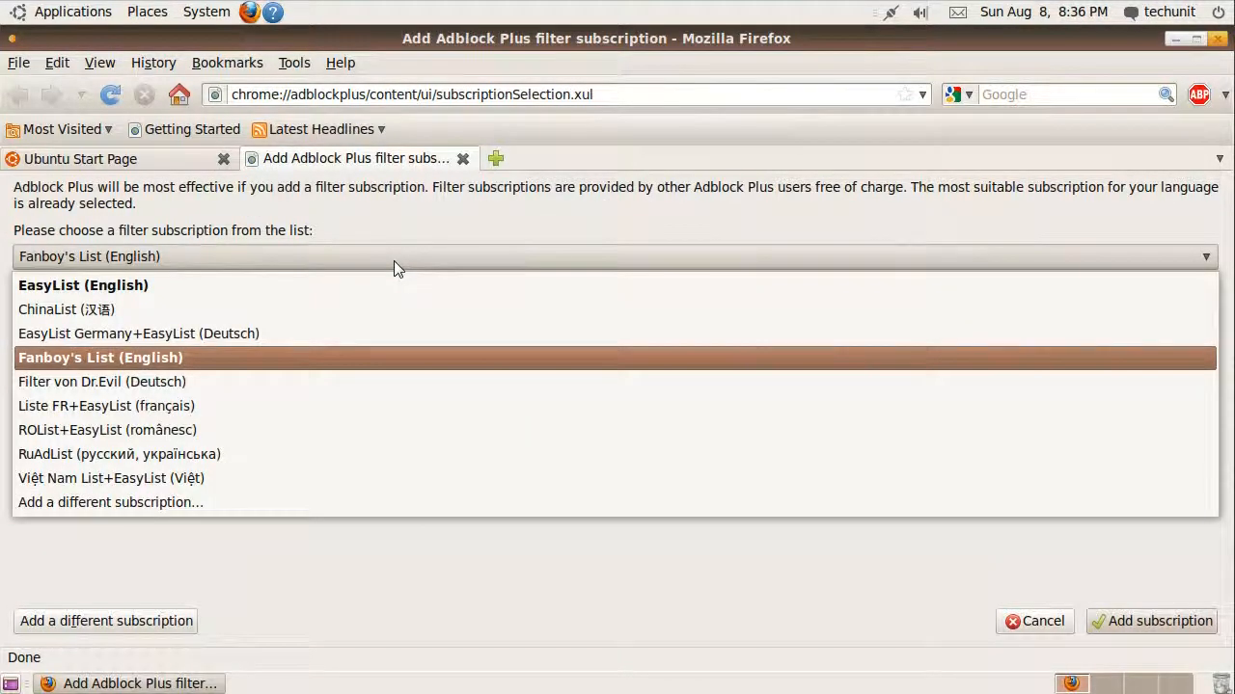
pyautogui.moveTo(405, 216)
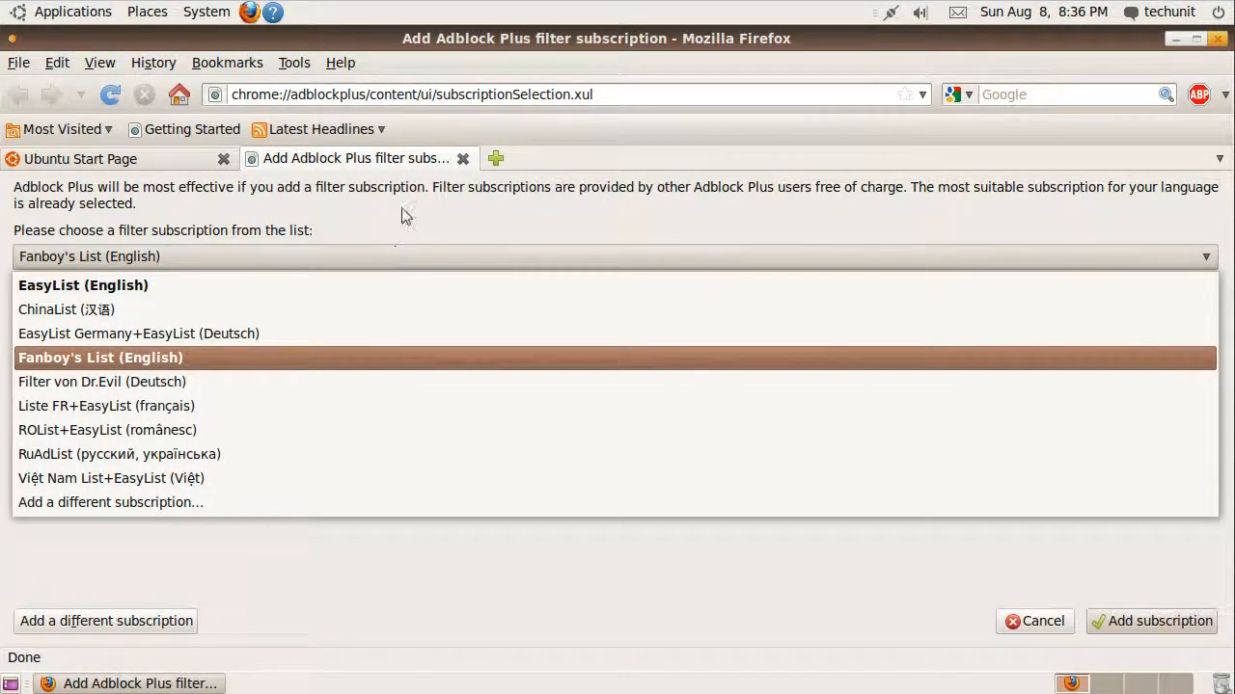
pyautogui.moveTo(394, 239)
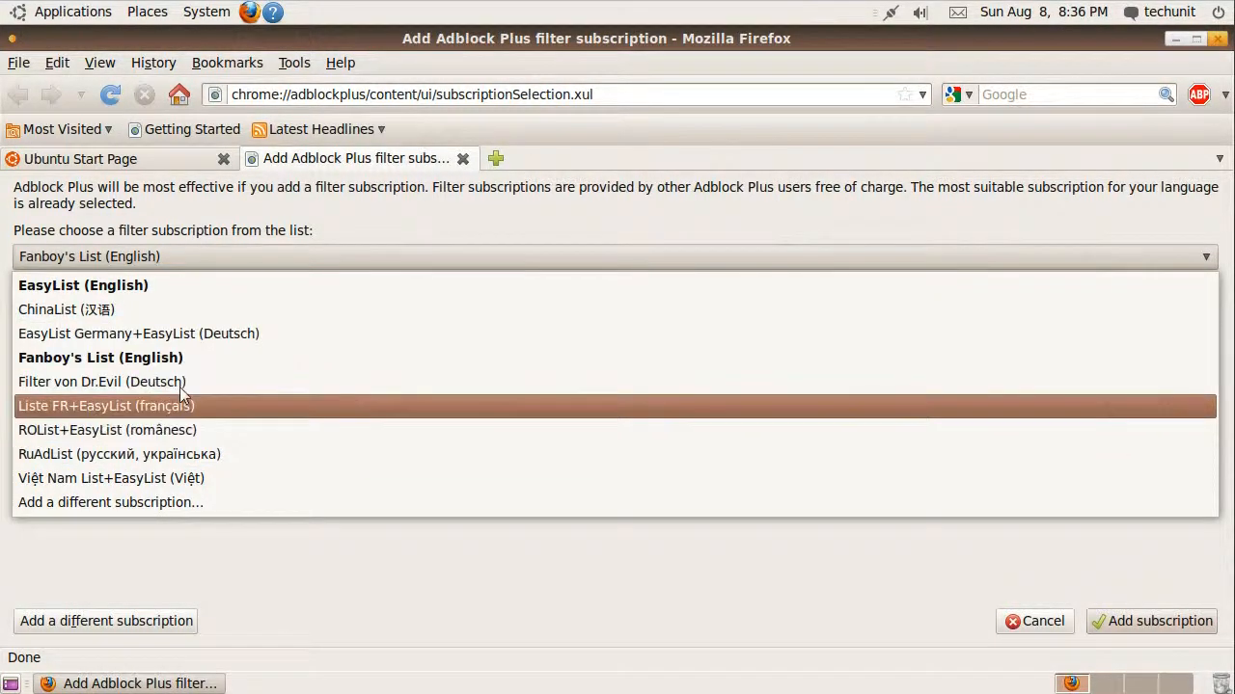
pyautogui.moveTo(131, 293)
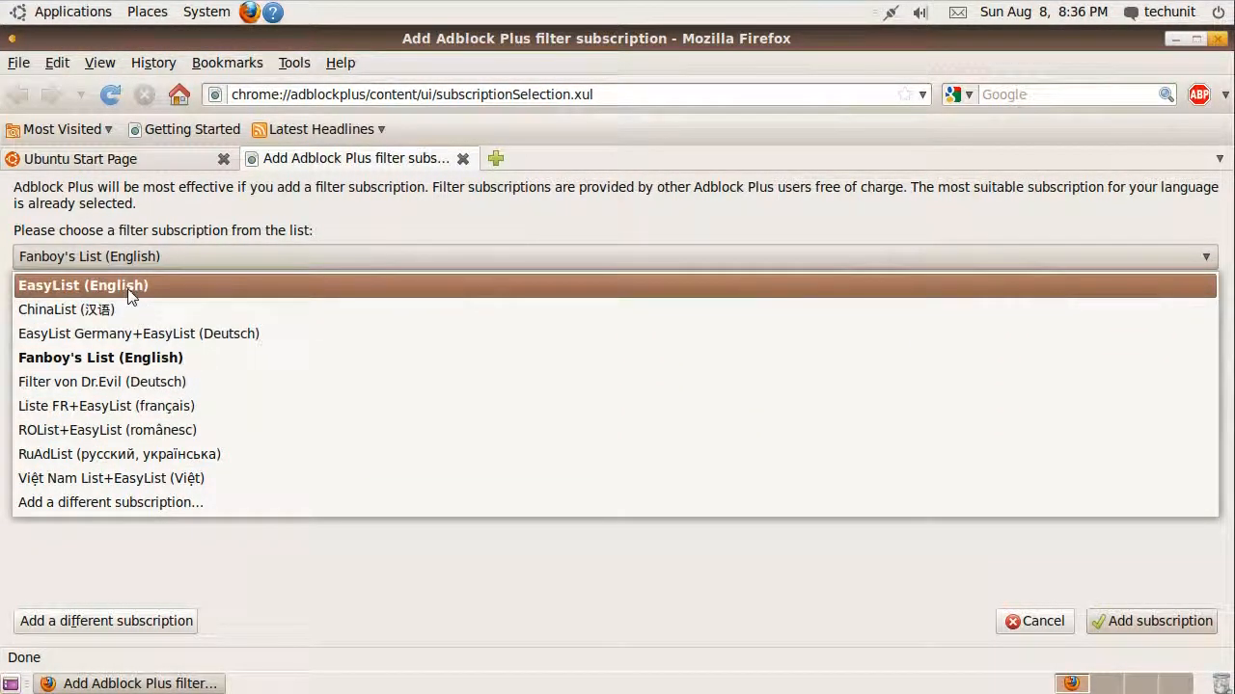
pyautogui.click(83, 285)
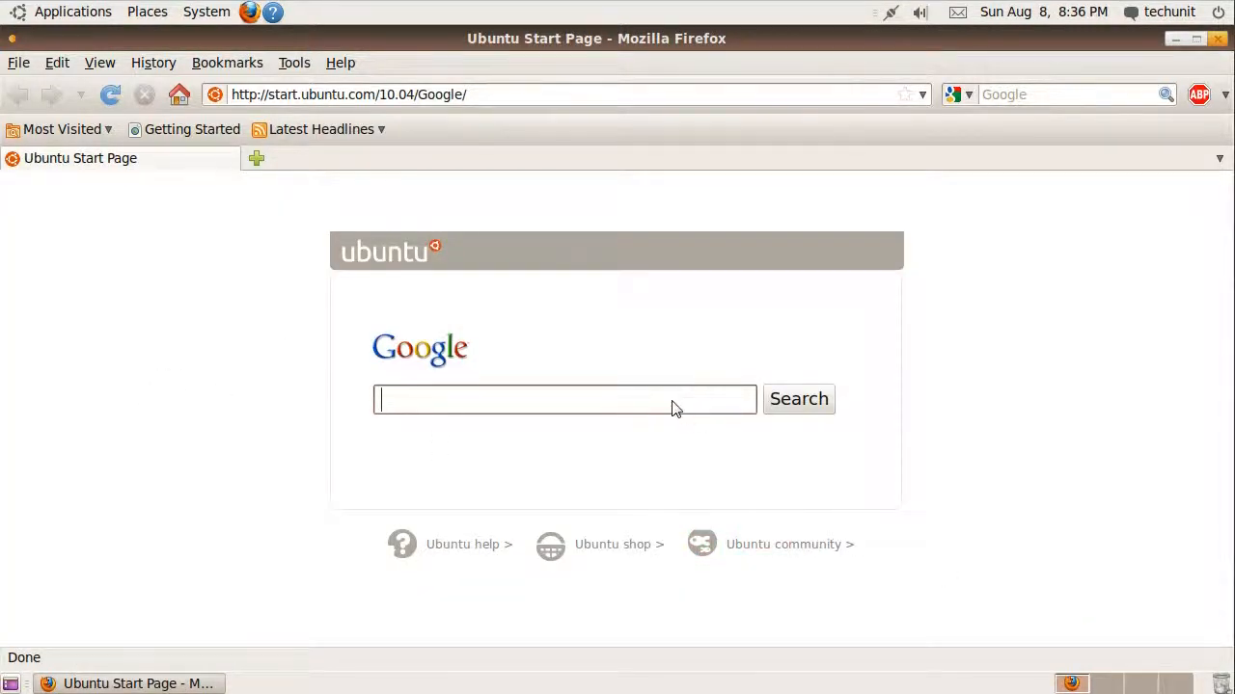
pyautogui.moveTo(700, 378)
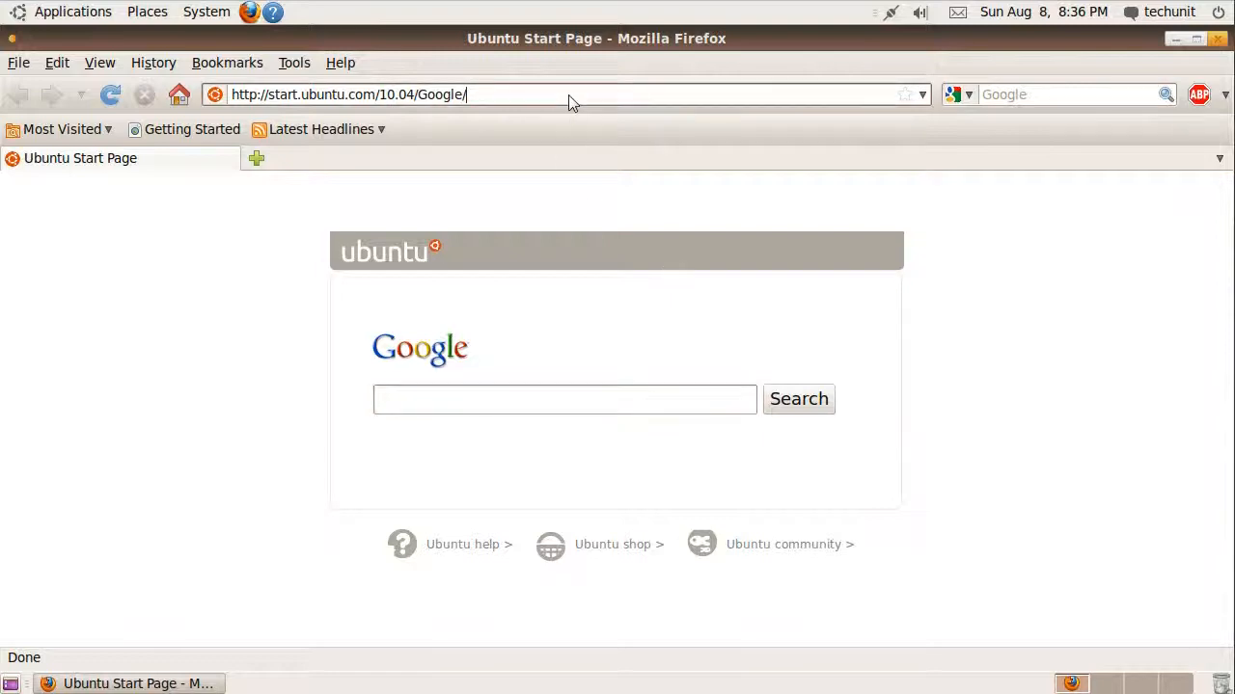
# - Replace the address with maximumpc.com to load the Maximum PC site
pyautogui.press('ctrl+a')
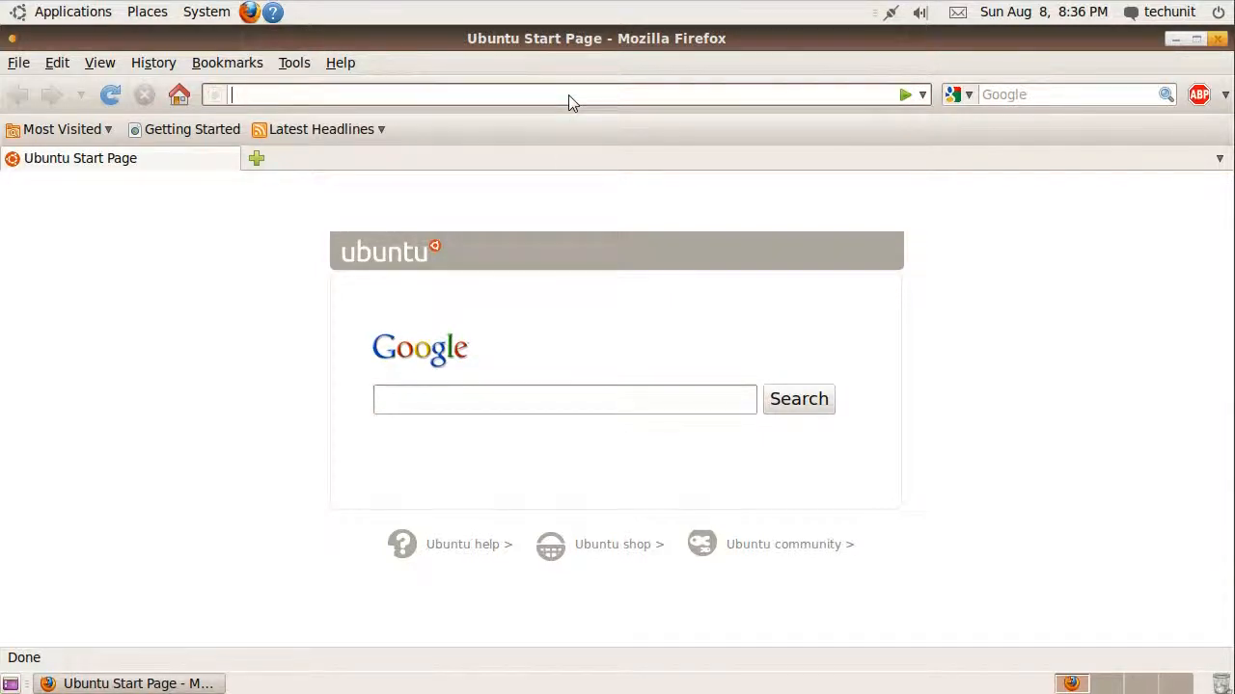
pyautogui.write('maximumpc.com/')
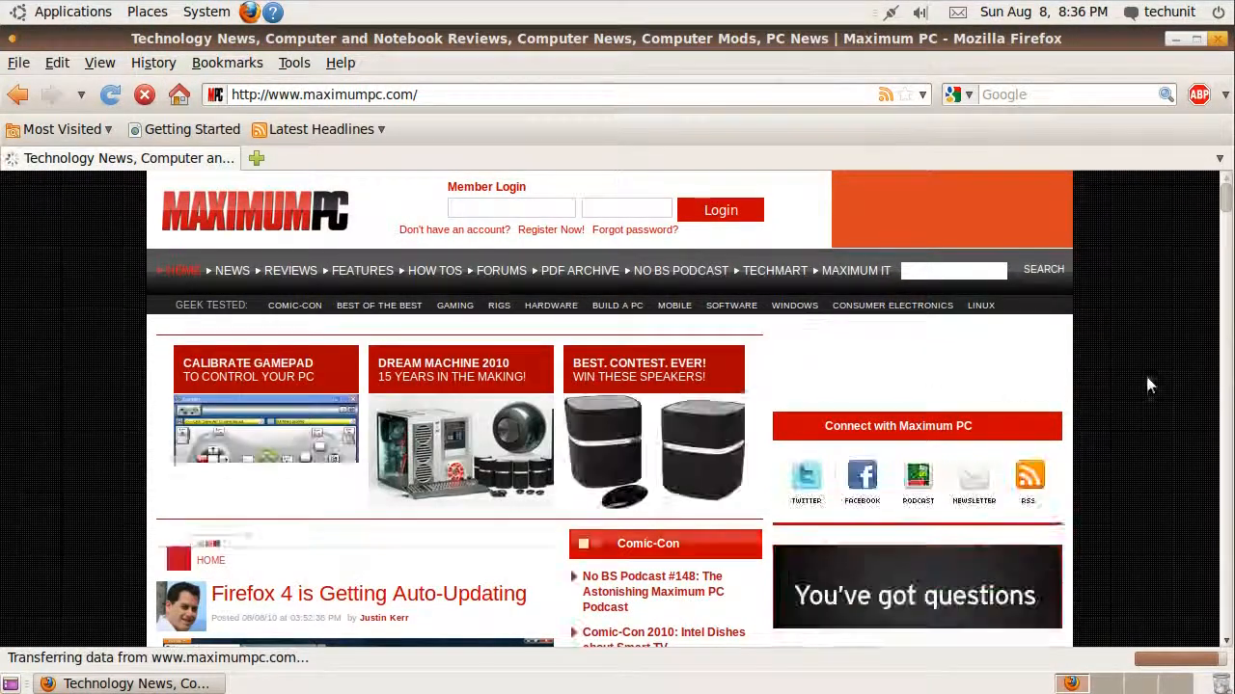
pyautogui.scroll(-3)
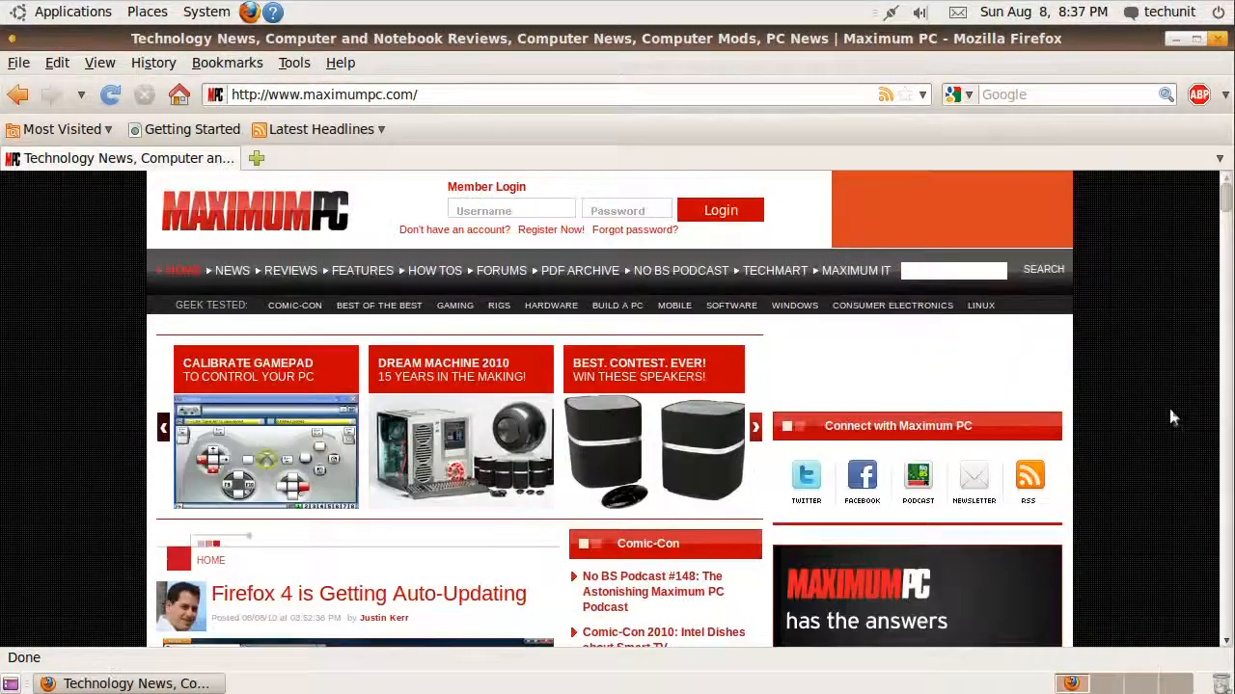
pyautogui.moveTo(540, 401)
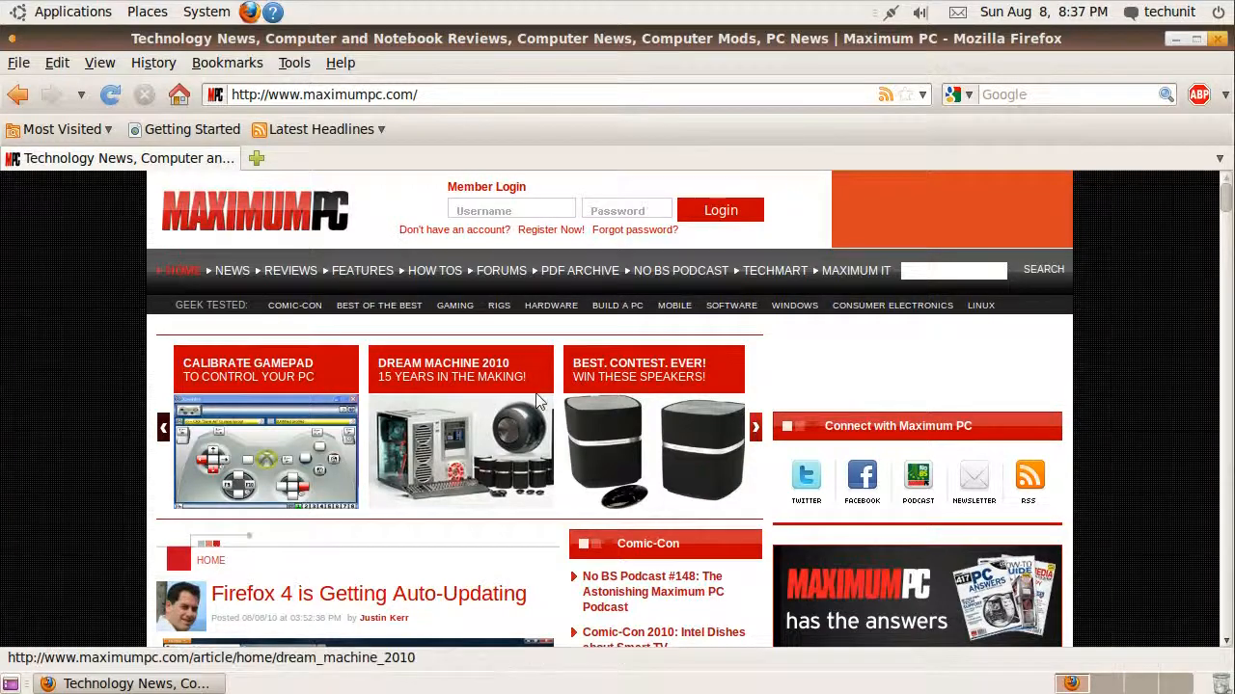